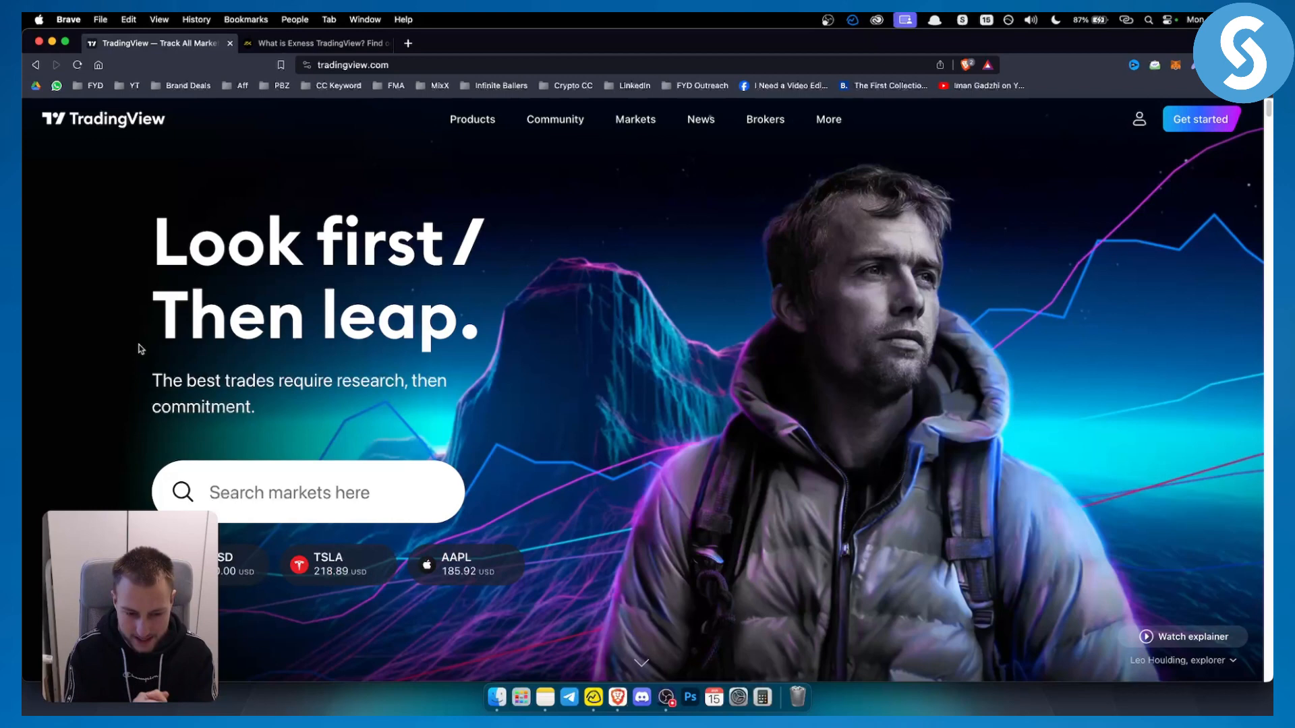
pyautogui.moveTo(308, 288)
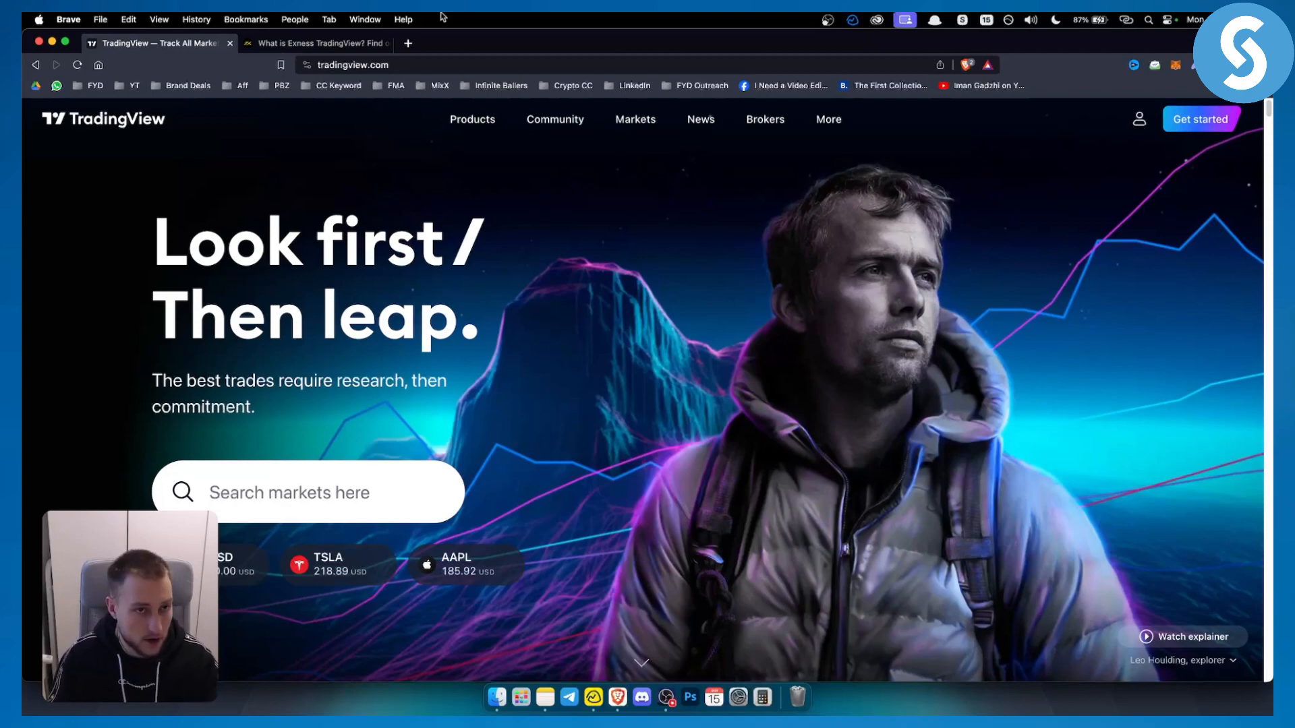
# Step: Show the Exness TradingView article's connection steps and highlight the Step 5 email and password passage
pyautogui.click(315, 43)
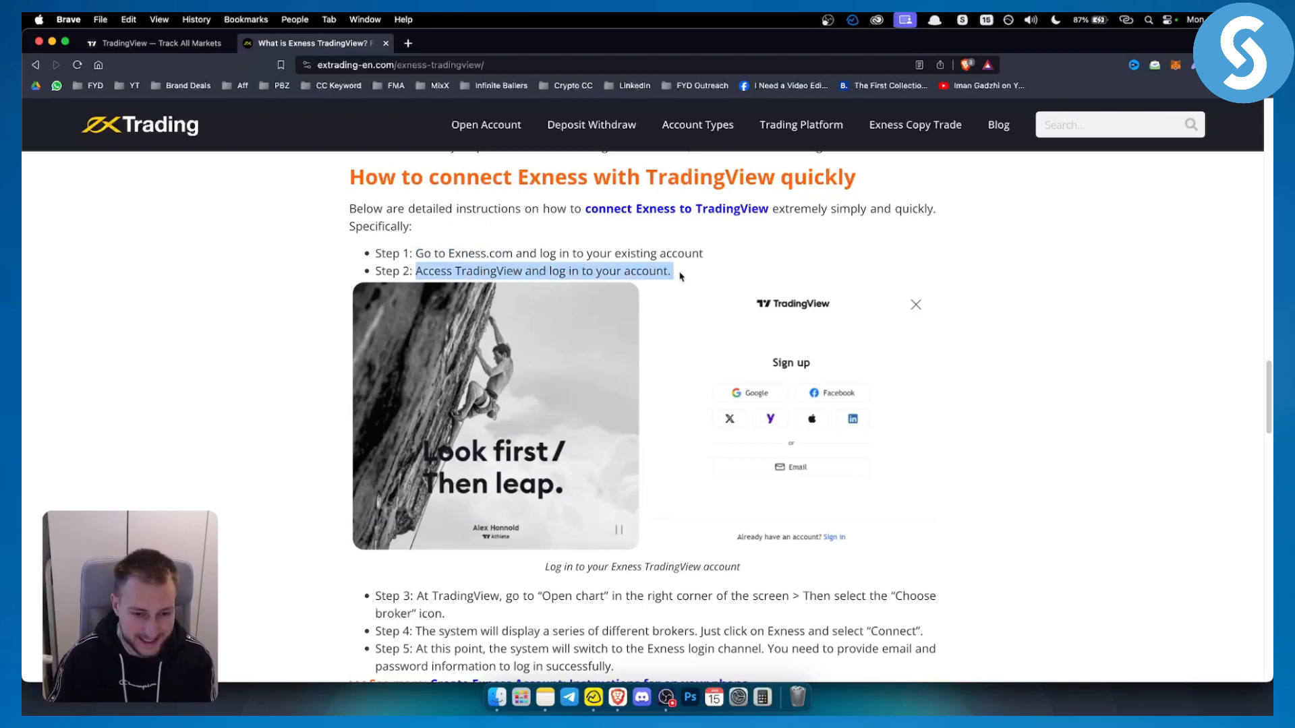
pyautogui.scroll(-3)
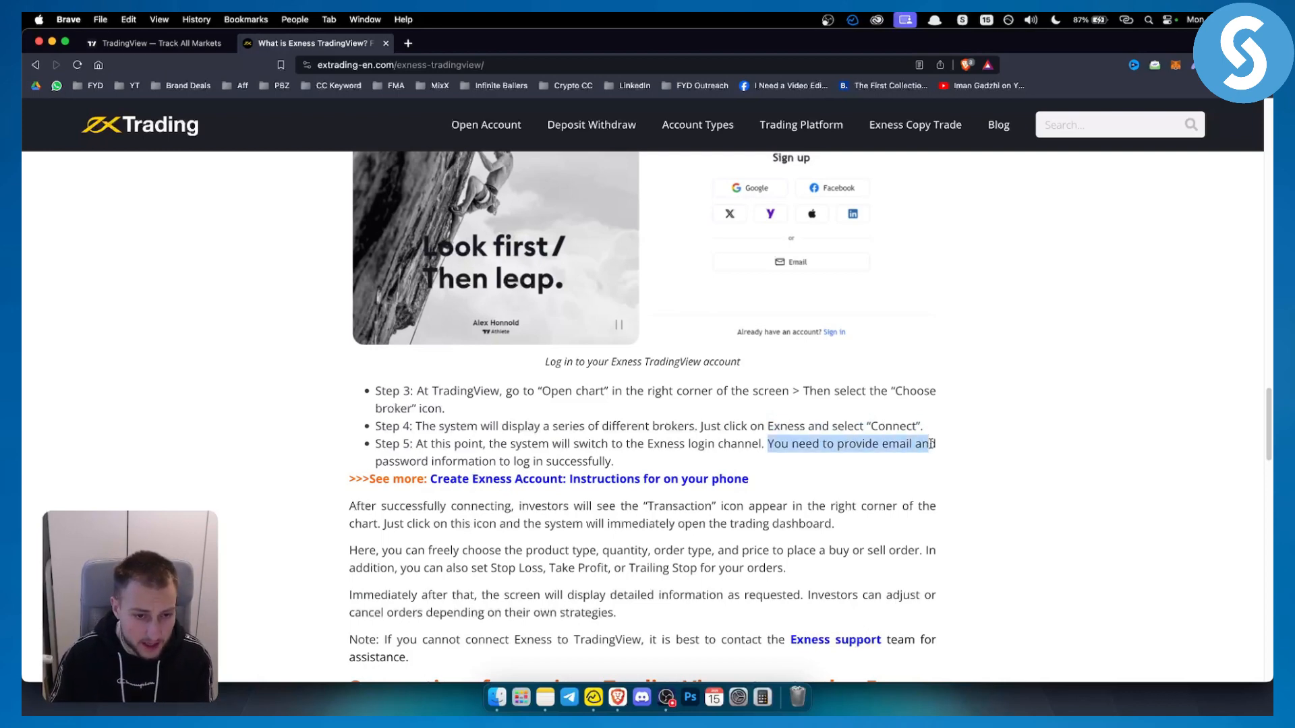
pyautogui.click(603, 461)
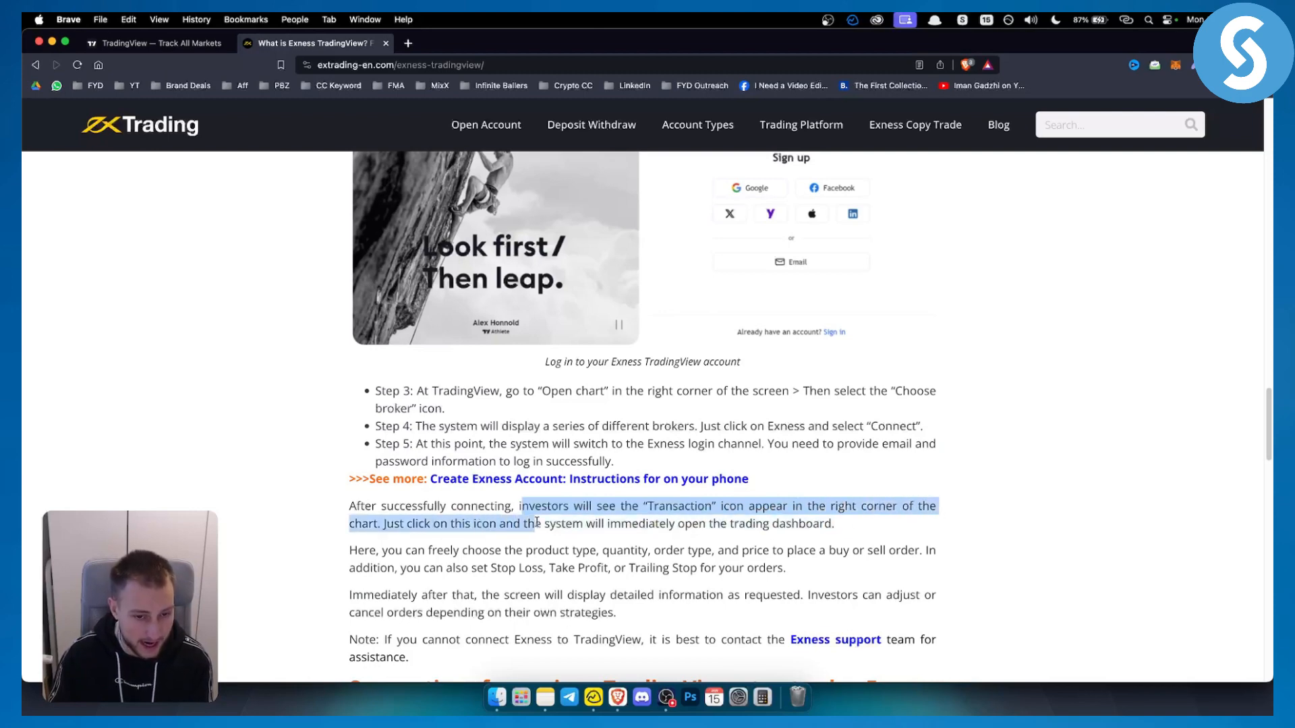
pyautogui.click(838, 523)
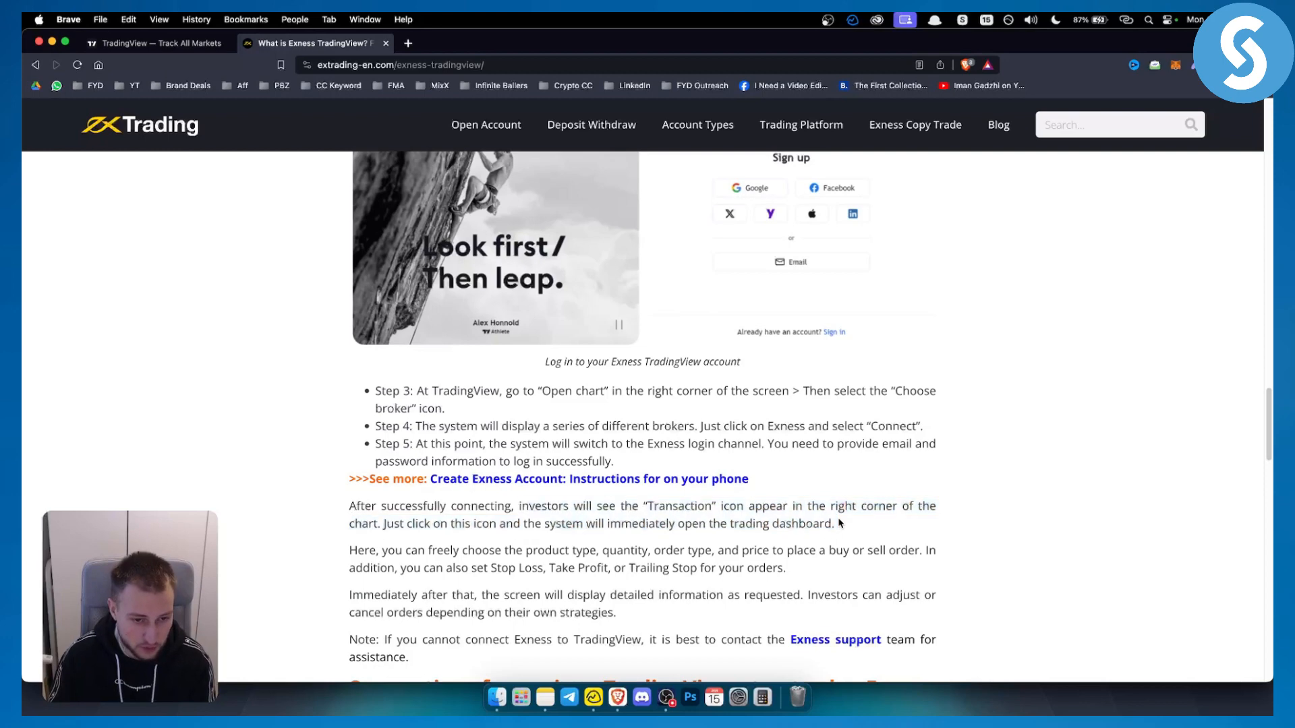
pyautogui.scroll(-3)
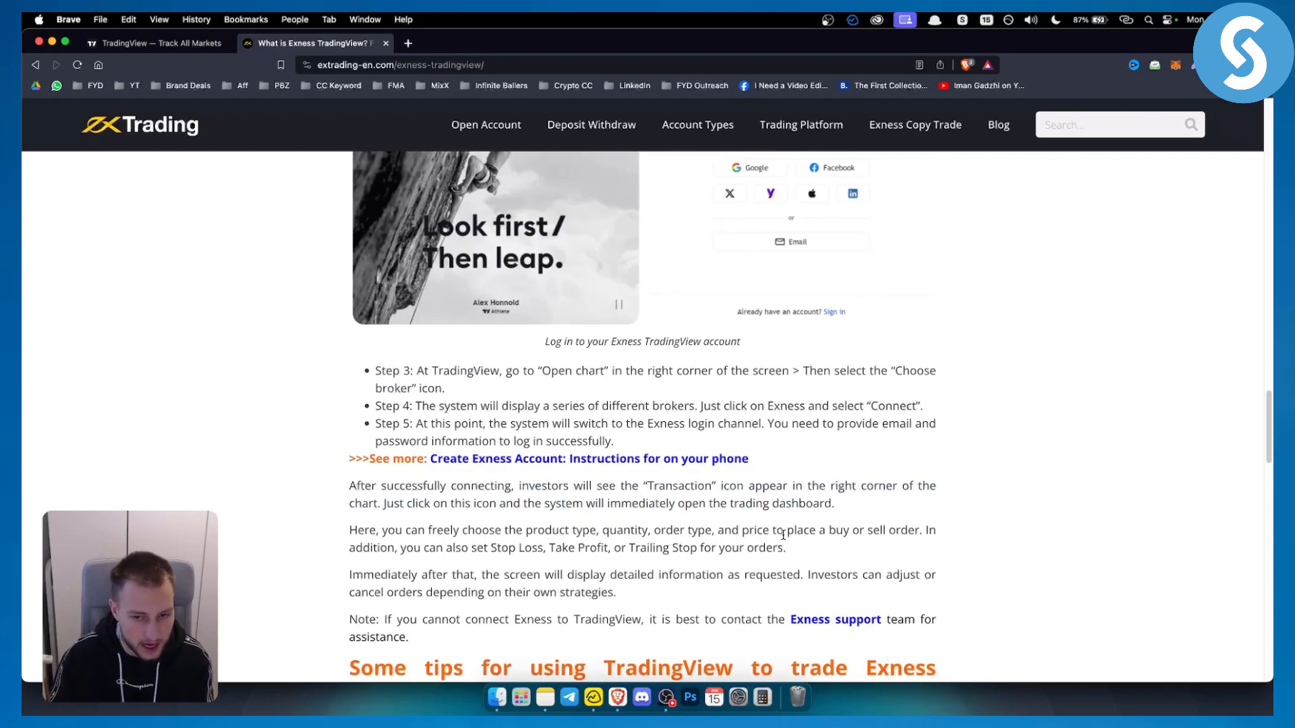
pyautogui.moveTo(903, 529)
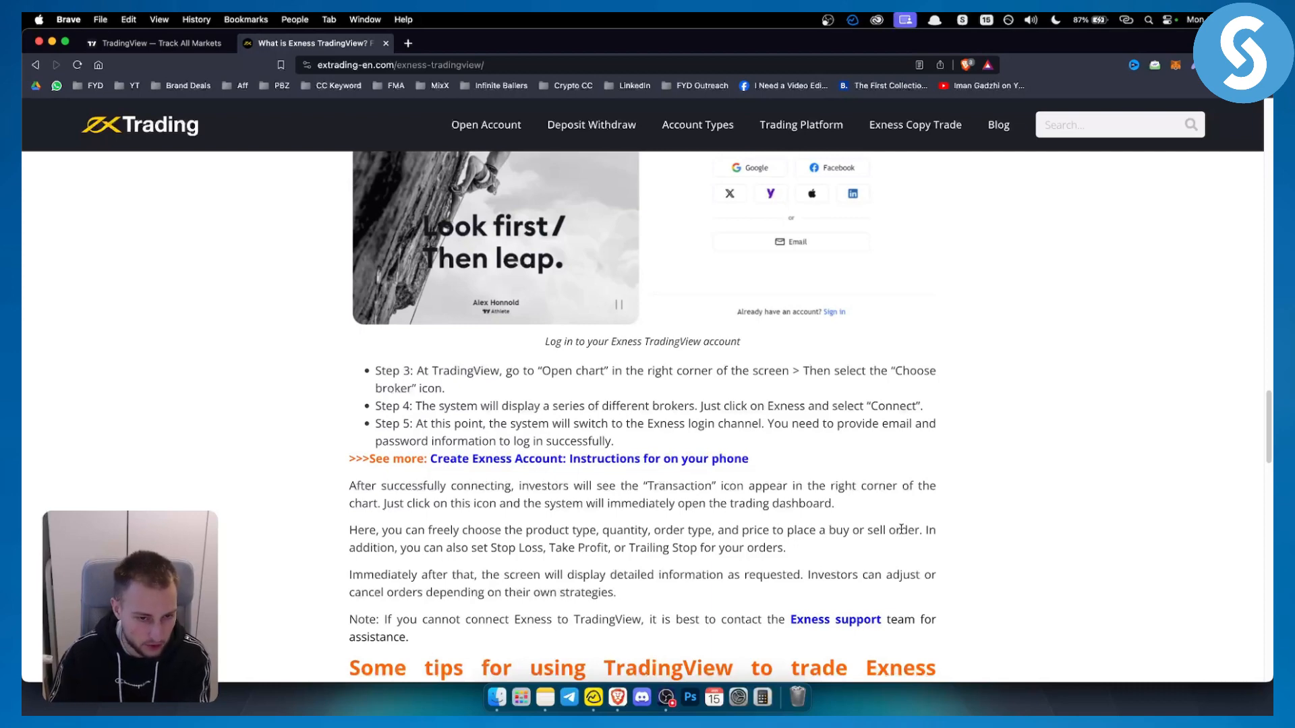
pyautogui.moveTo(463, 561)
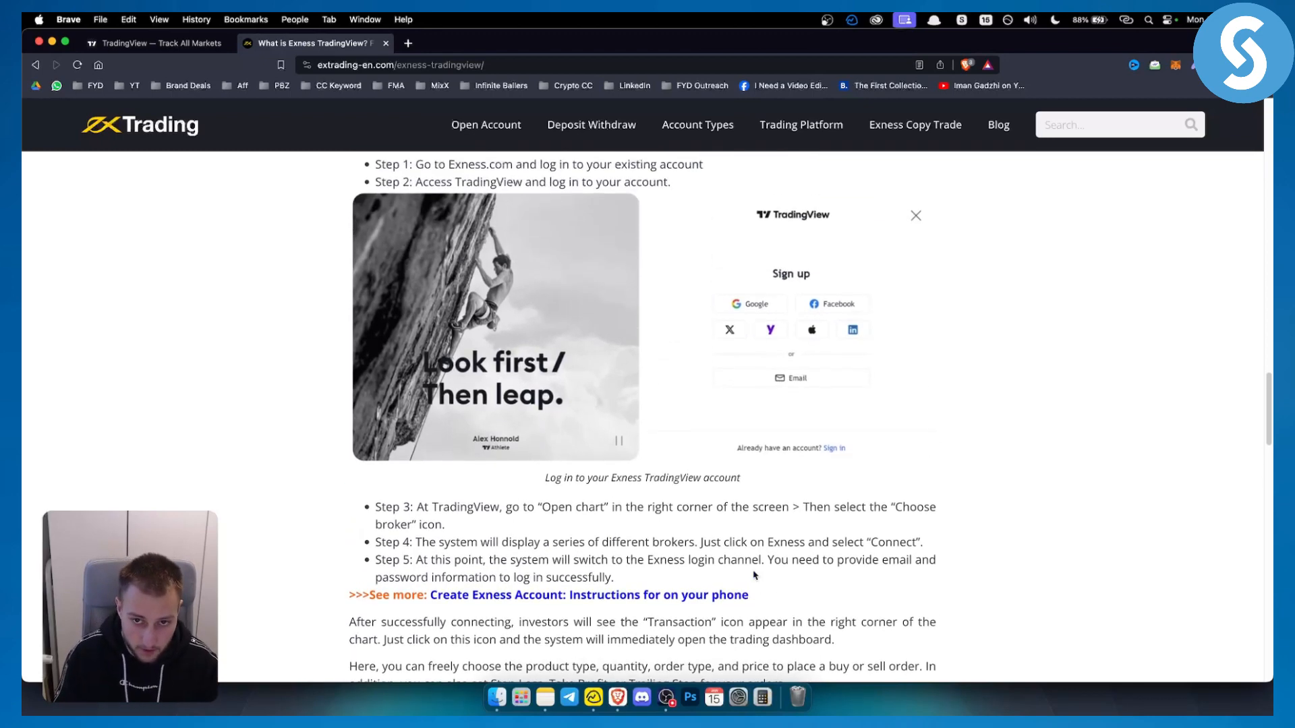
pyautogui.scroll(-3)
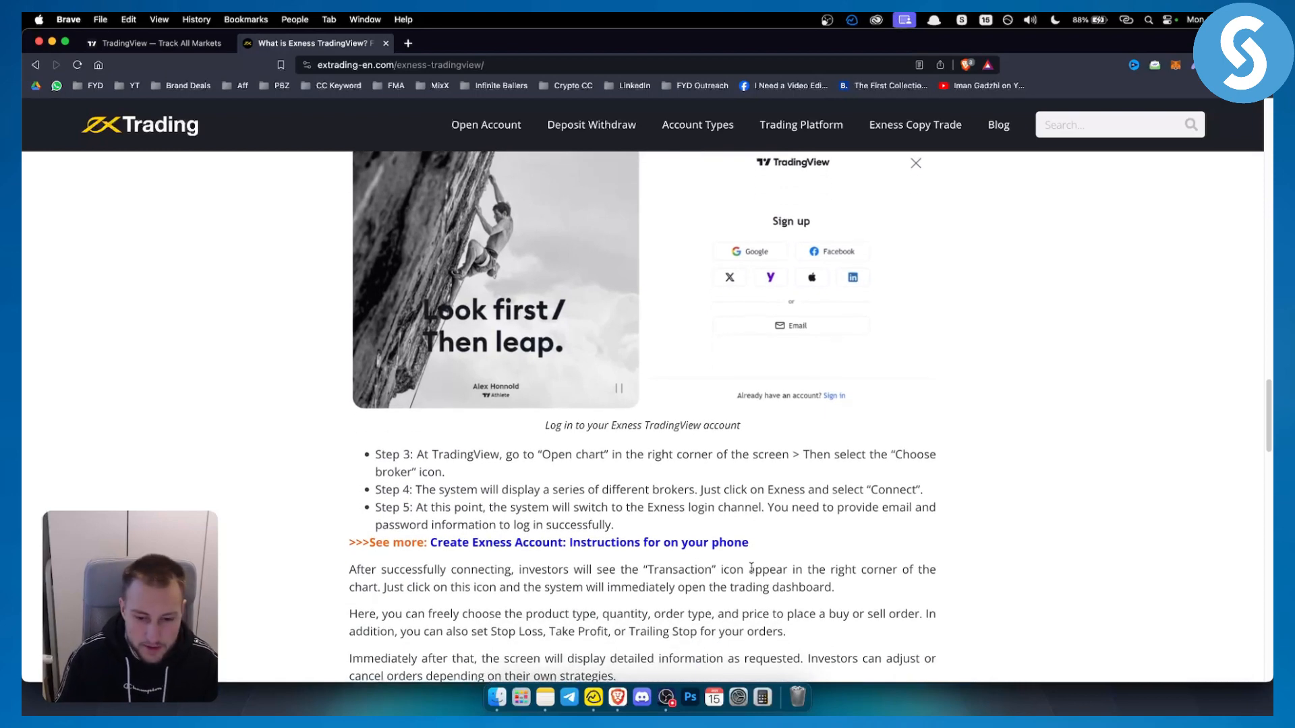